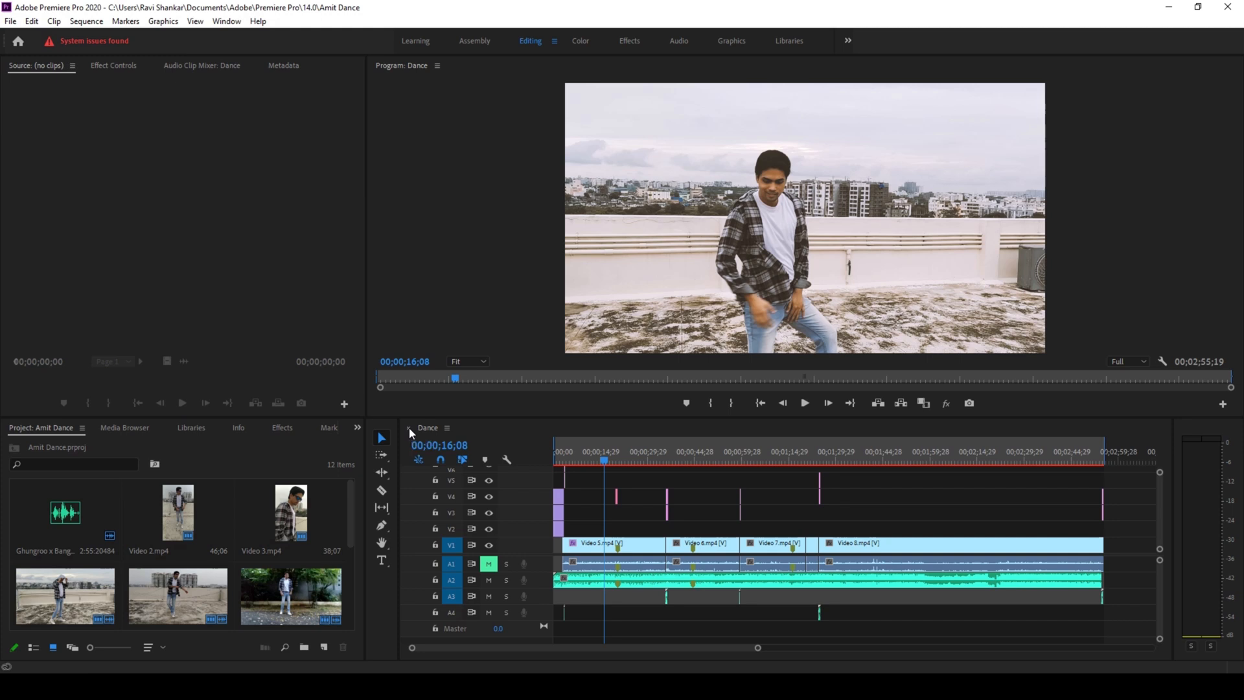
Close the Dance sequence tab, leaving the timeline and program monitor empty.
left_click(409, 427)
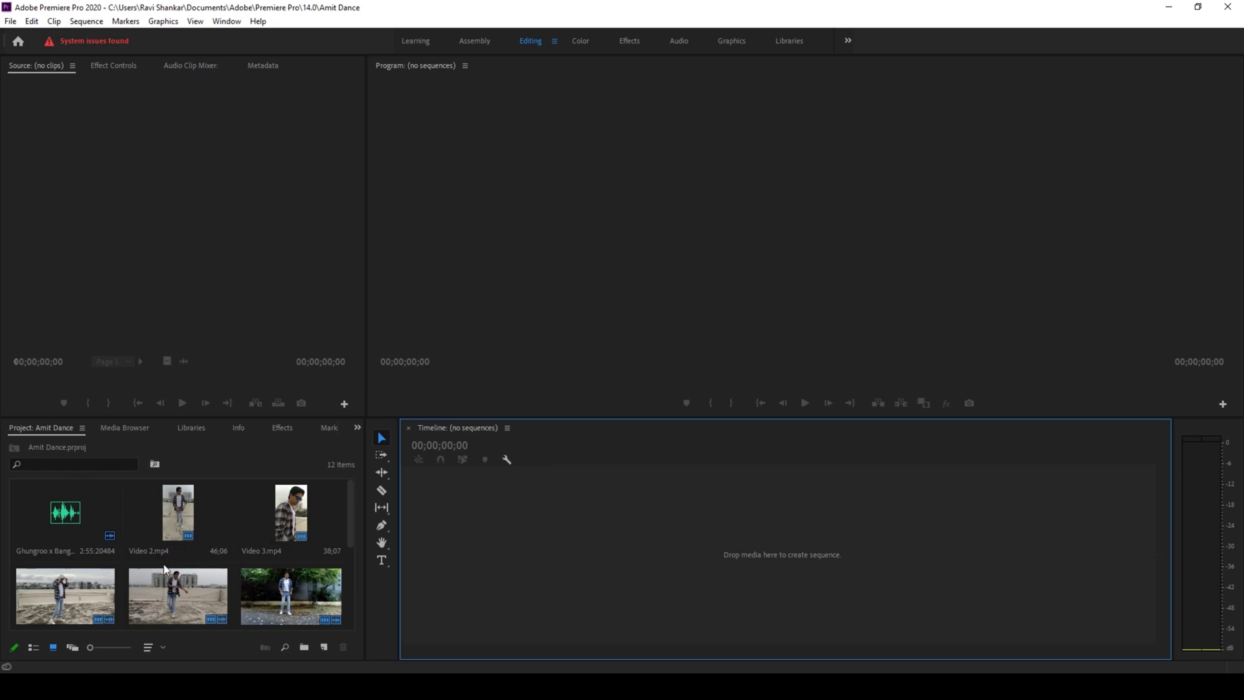
Reopen the Dance sequence from the Project panel to reload its clips into the timeline.
scroll("down", 3)
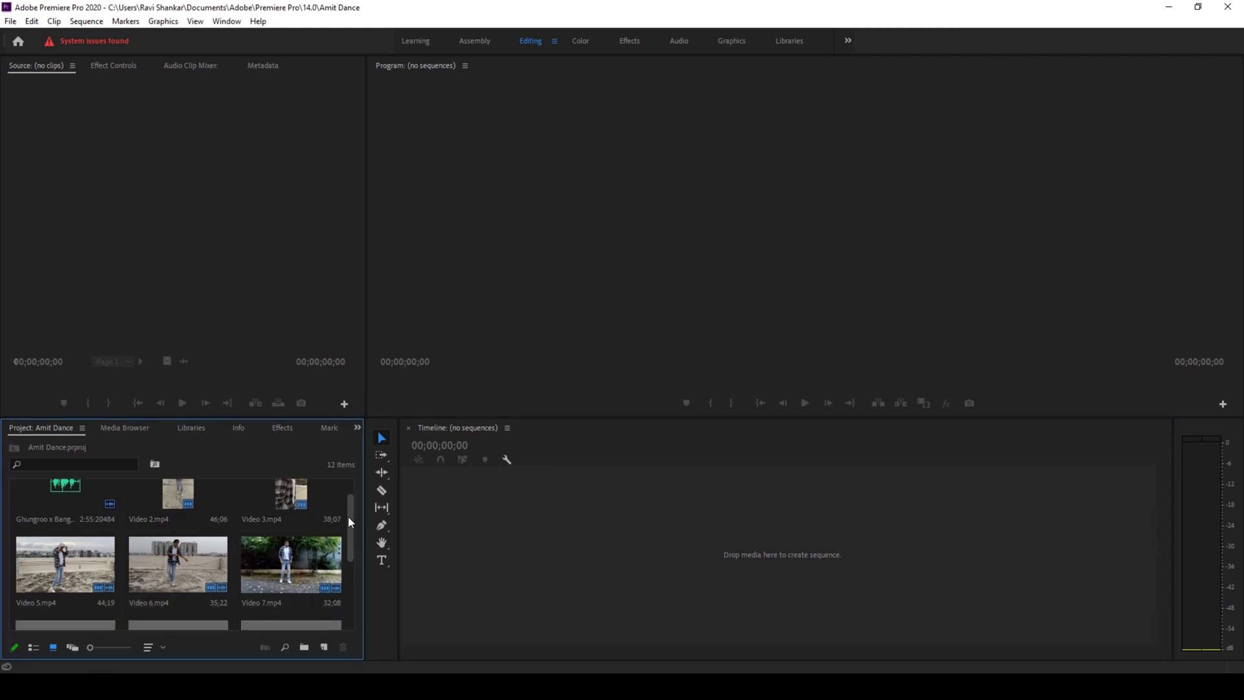
scroll("down", 3)
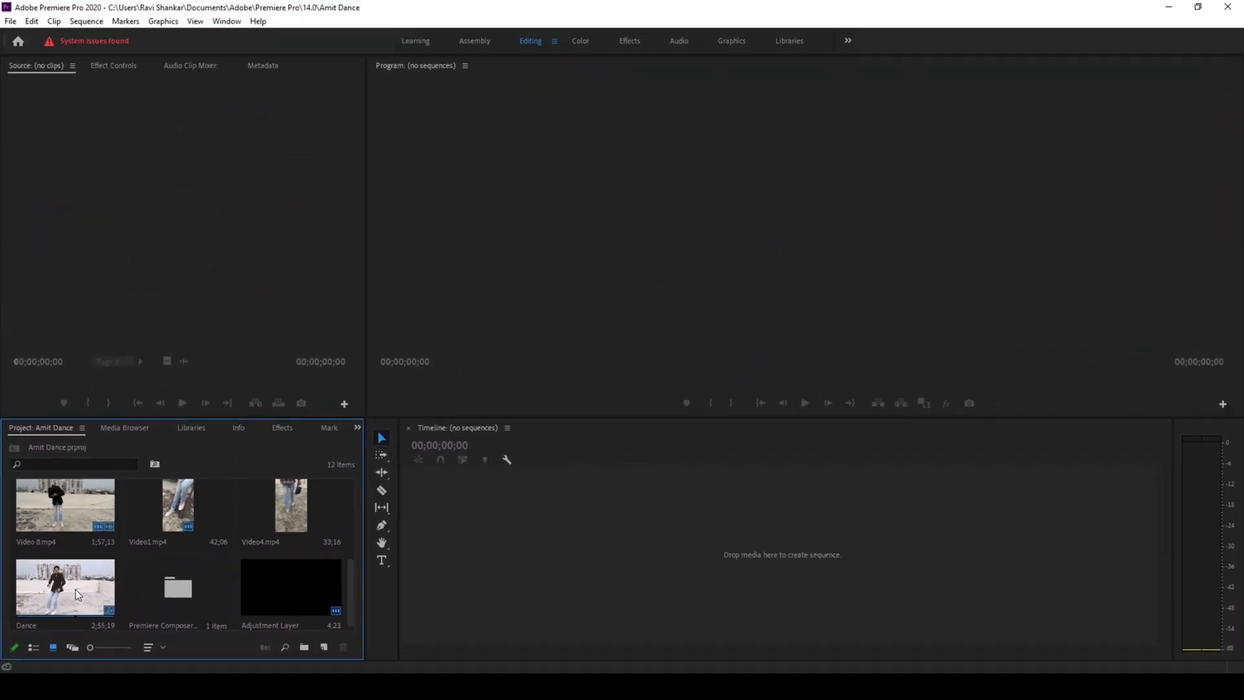
double_click(65, 587)
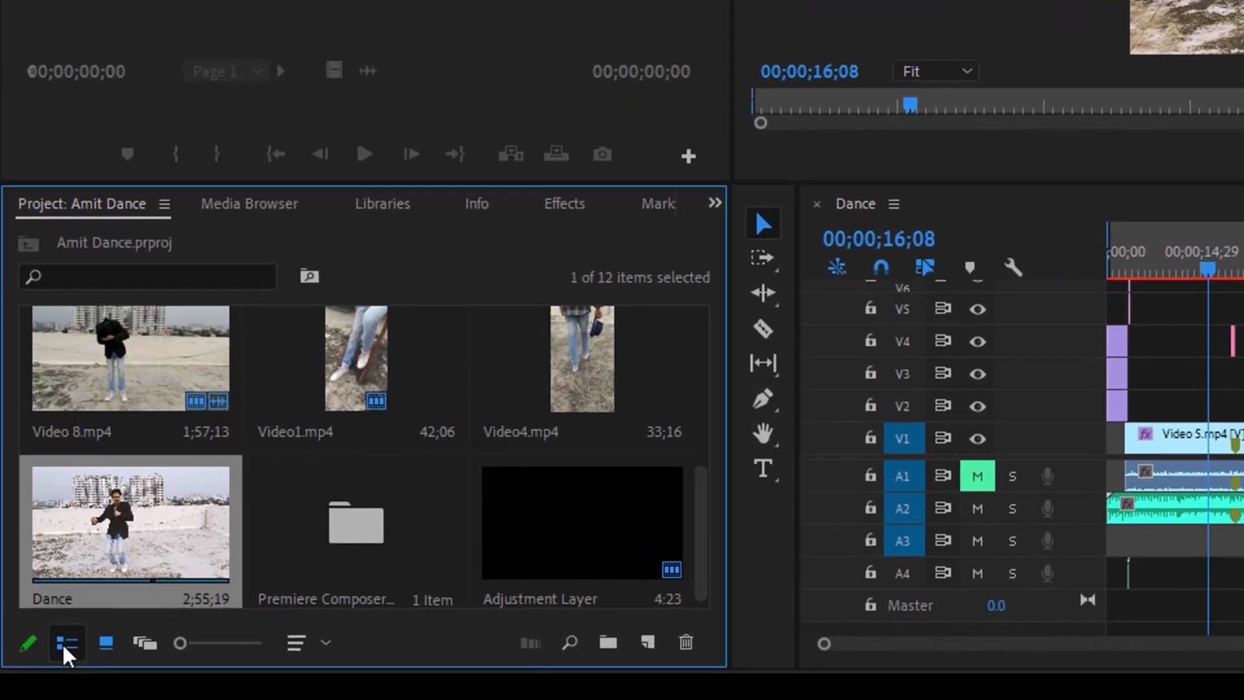
Switch the Project panel to List View, reopen Dance, then close the Timeline panel.
left_click(66, 643)
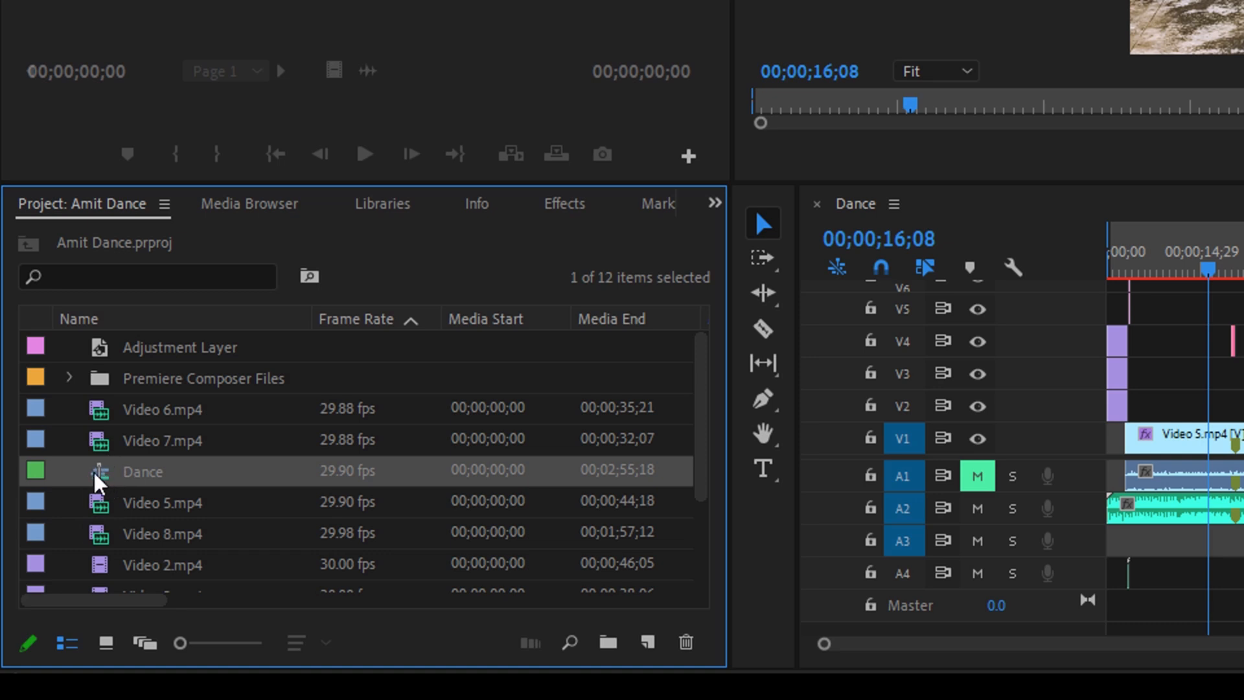
mouse_move(117, 498)
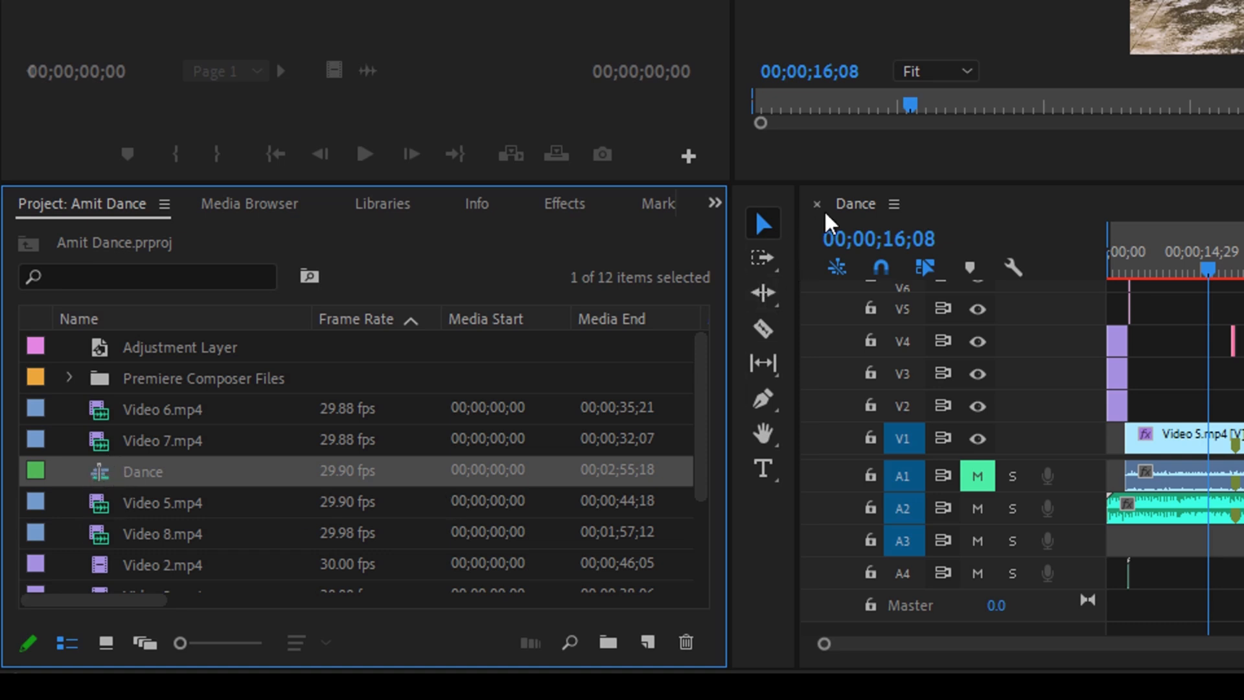
left_click(816, 204)
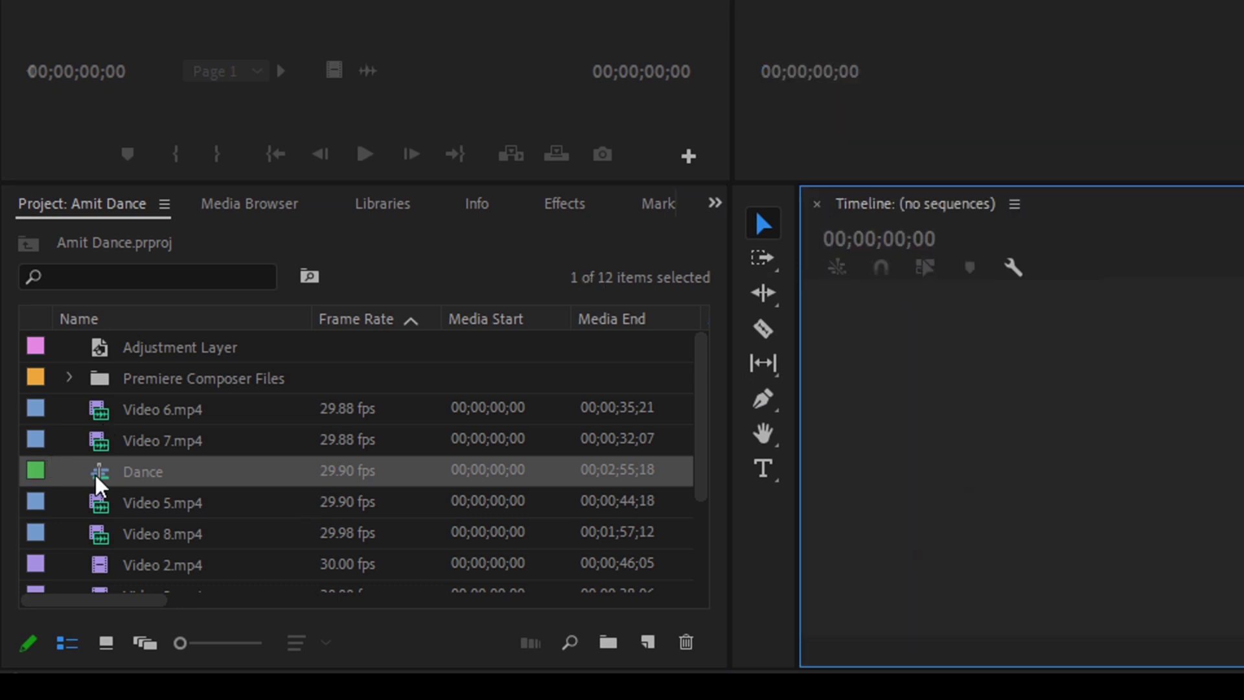
double_click(143, 471)
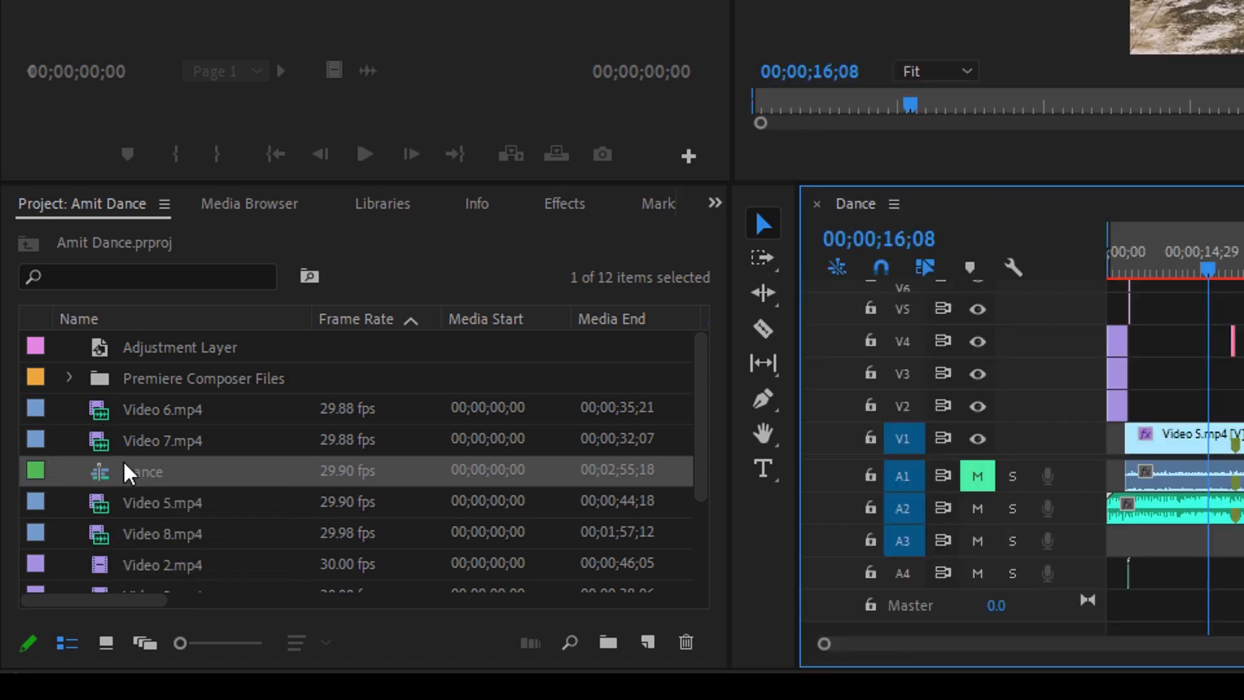
mouse_move(911, 248)
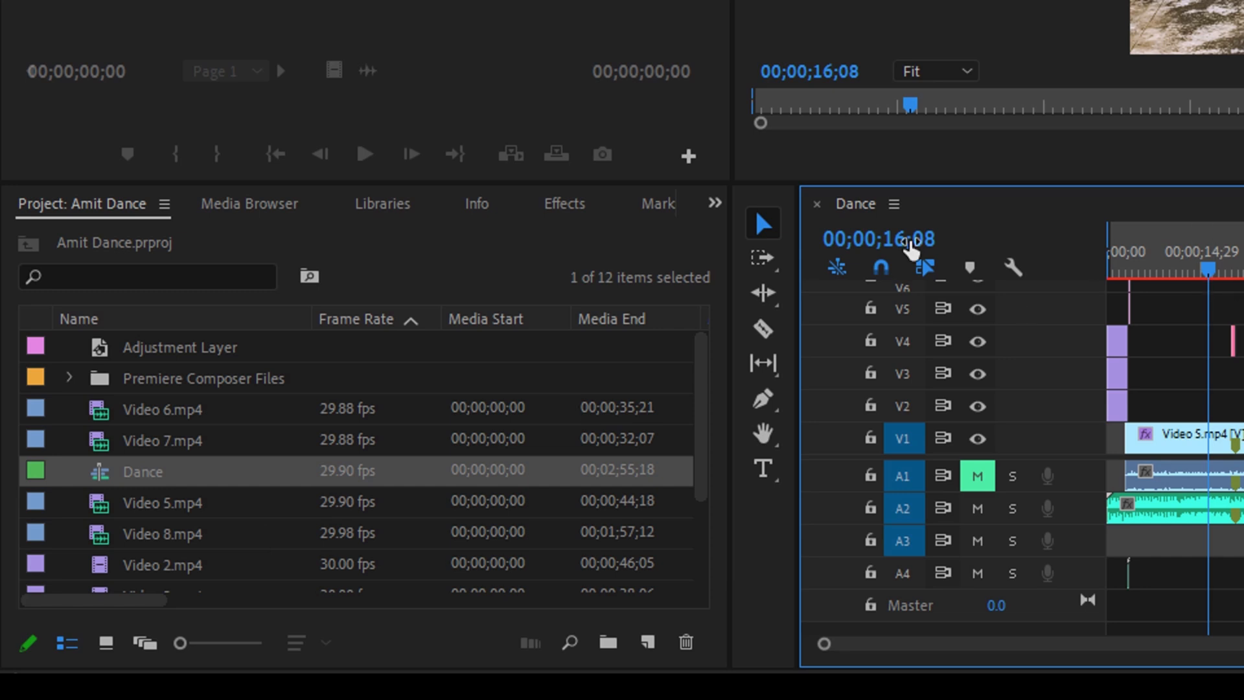
left_click(817, 205)
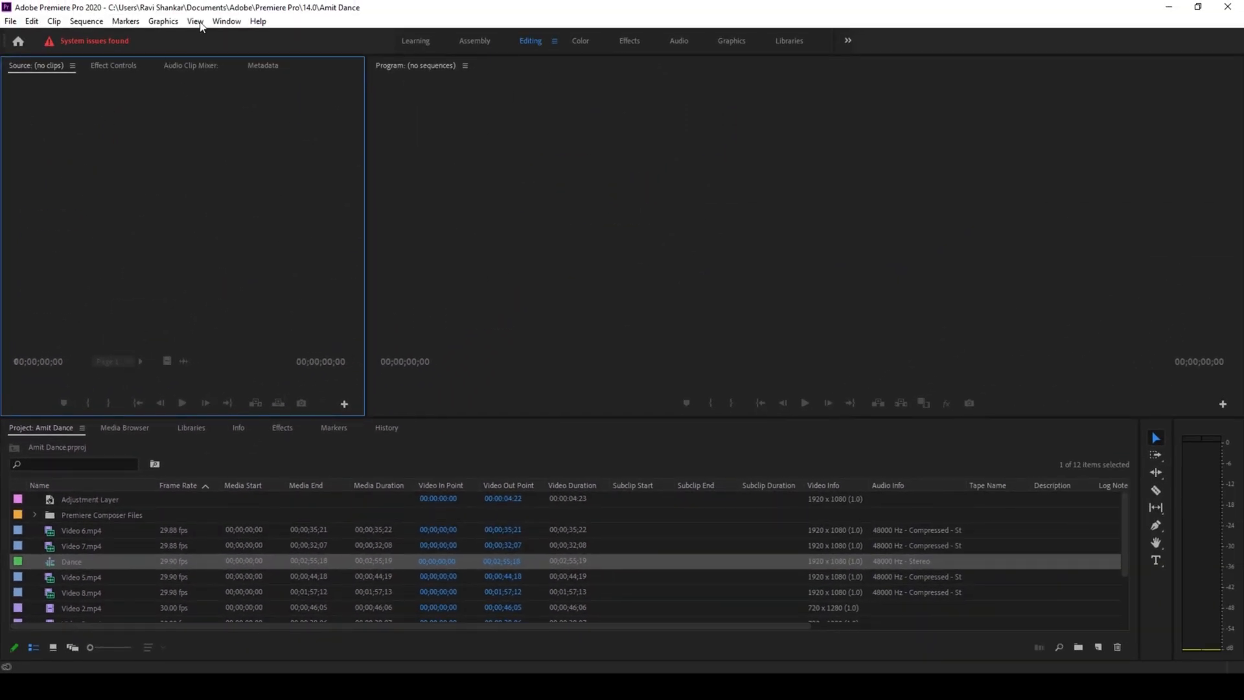
Restore the empty Timeline panel through Window > Timeline.
left_click(226, 20)
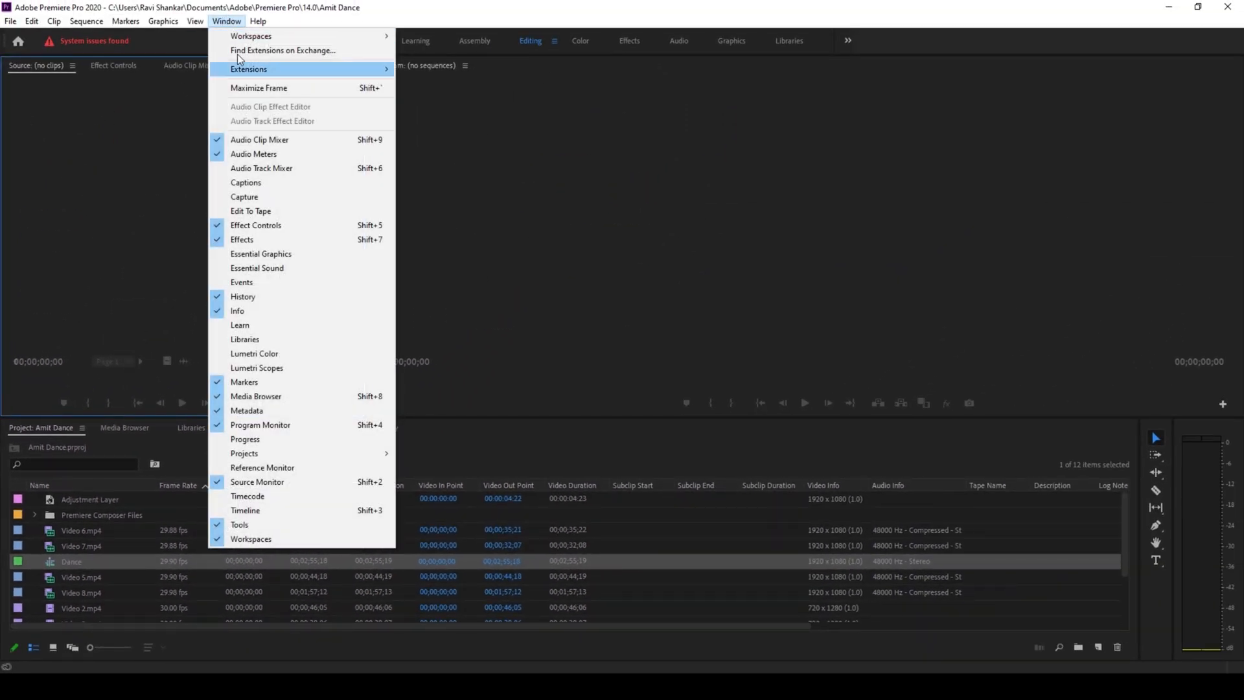
mouse_move(265, 510)
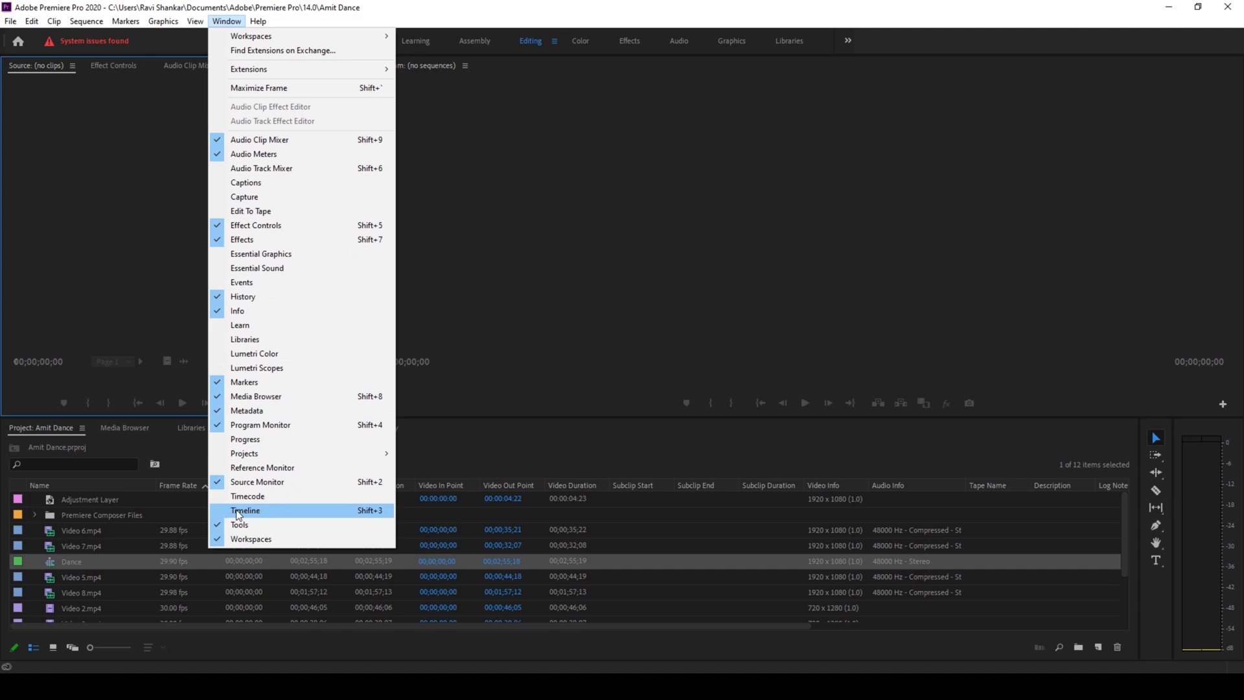
left_click(246, 510)
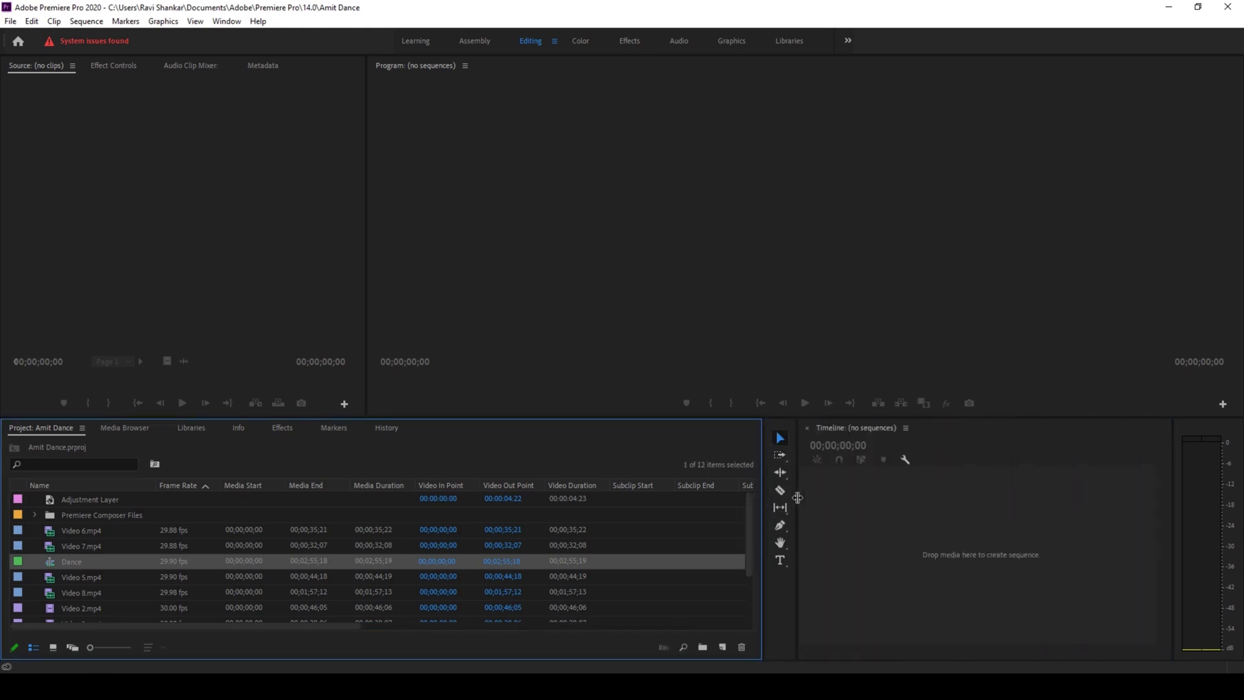
mouse_move(798, 434)
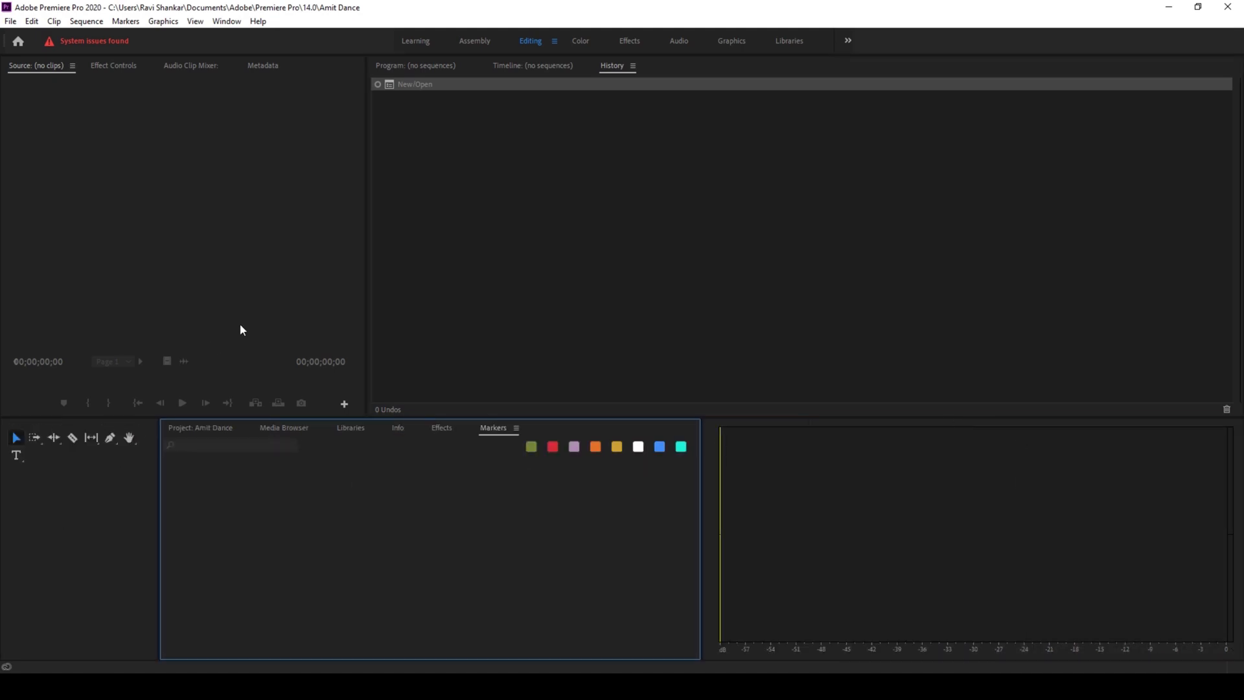
mouse_move(531, 53)
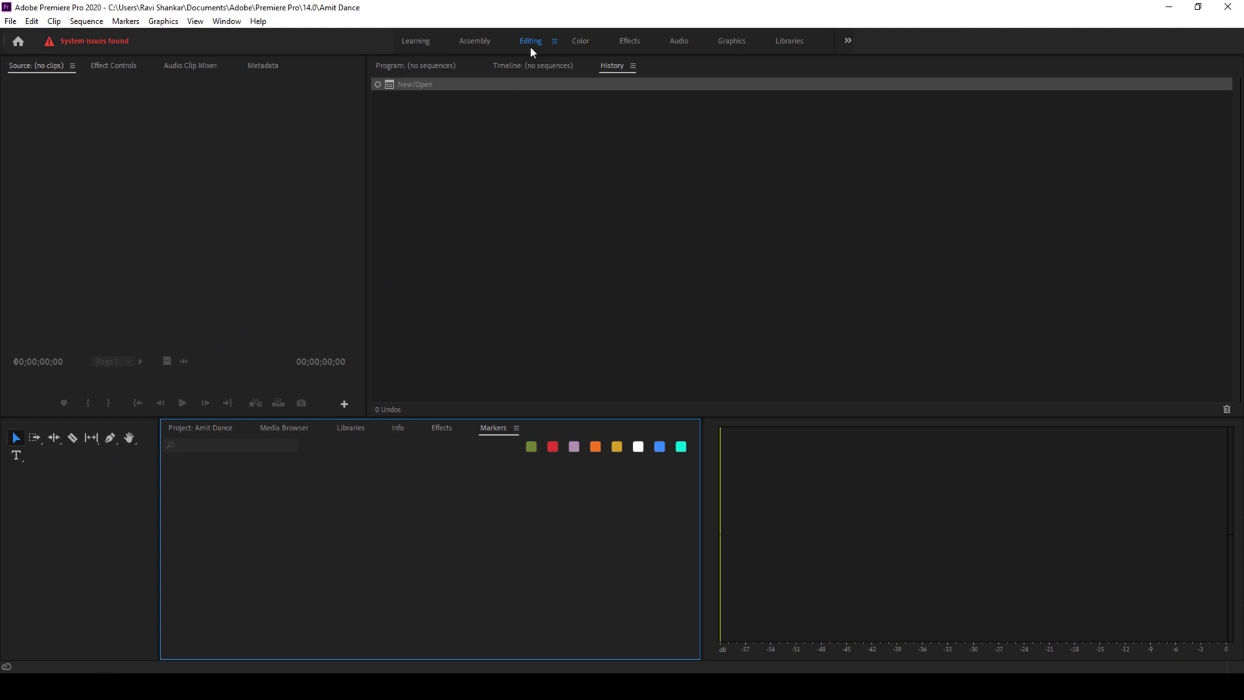
Apply Reset to Saved Layout to the Editing workspace.
left_click(554, 40)
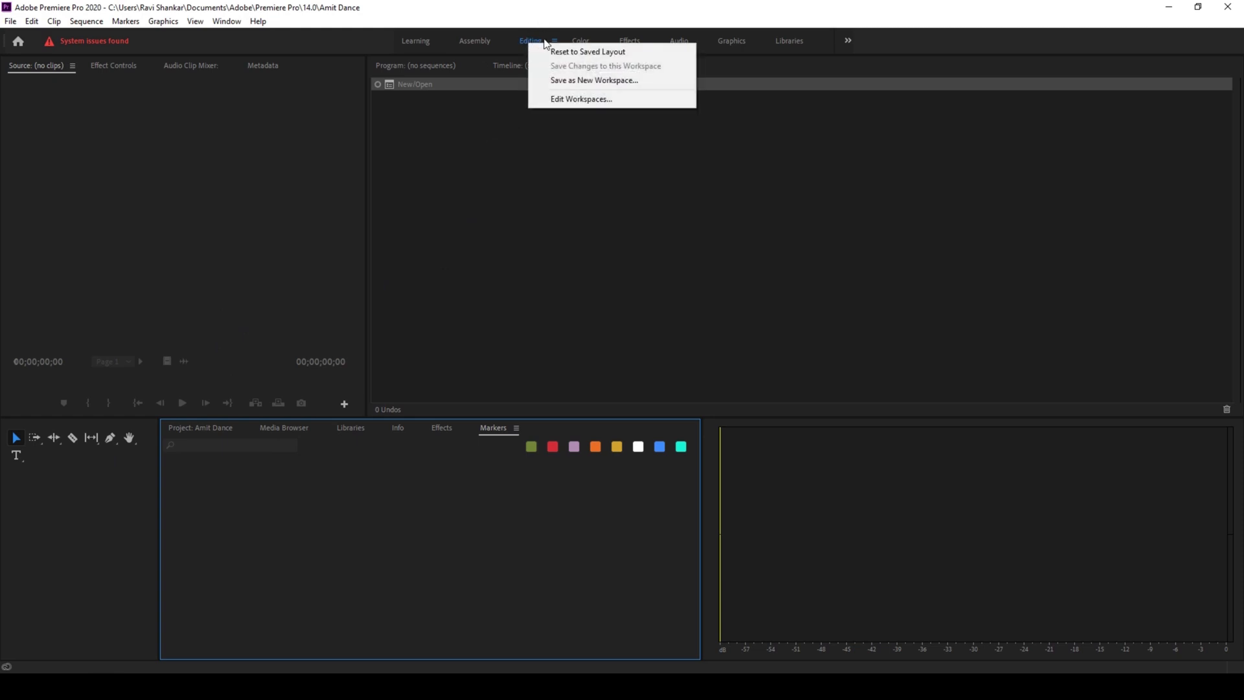
mouse_move(588, 52)
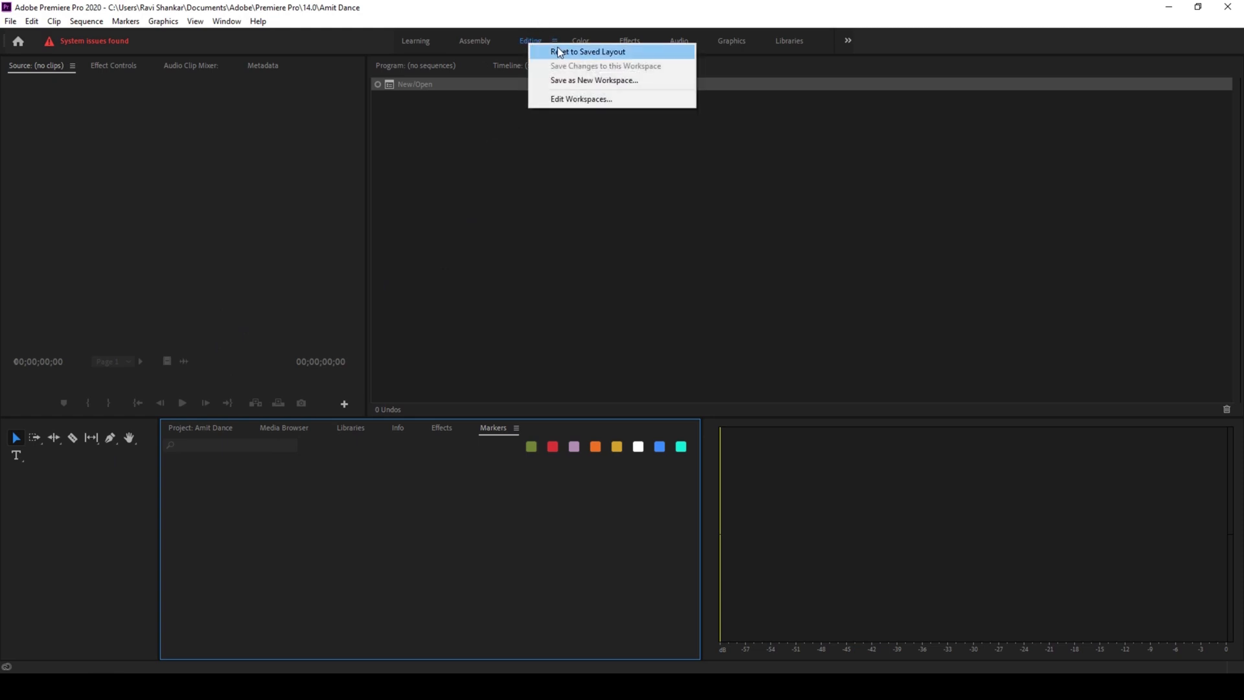
left_click(588, 52)
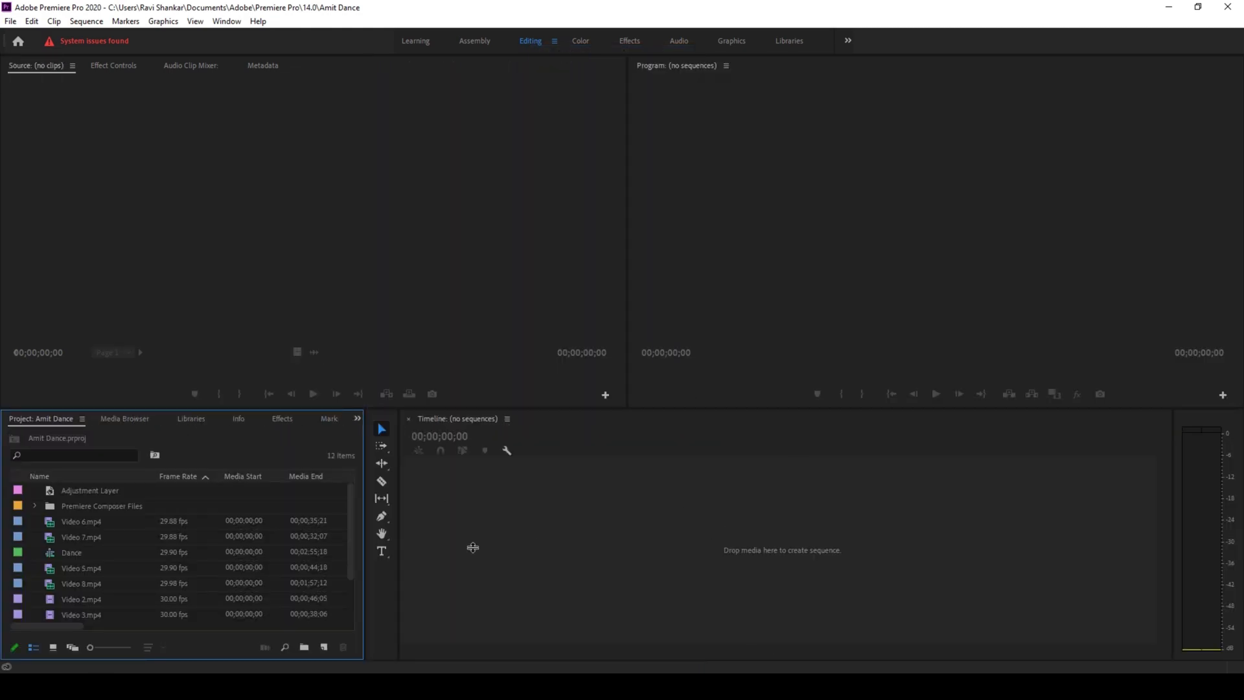
mouse_move(70, 552)
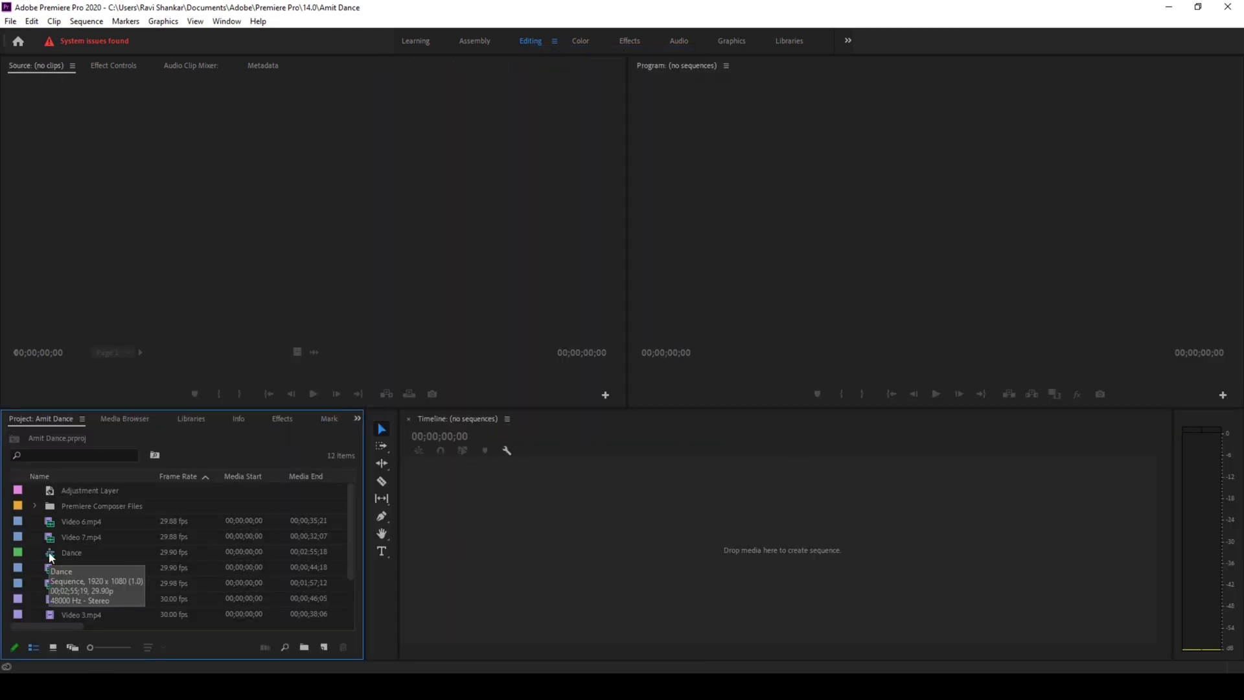